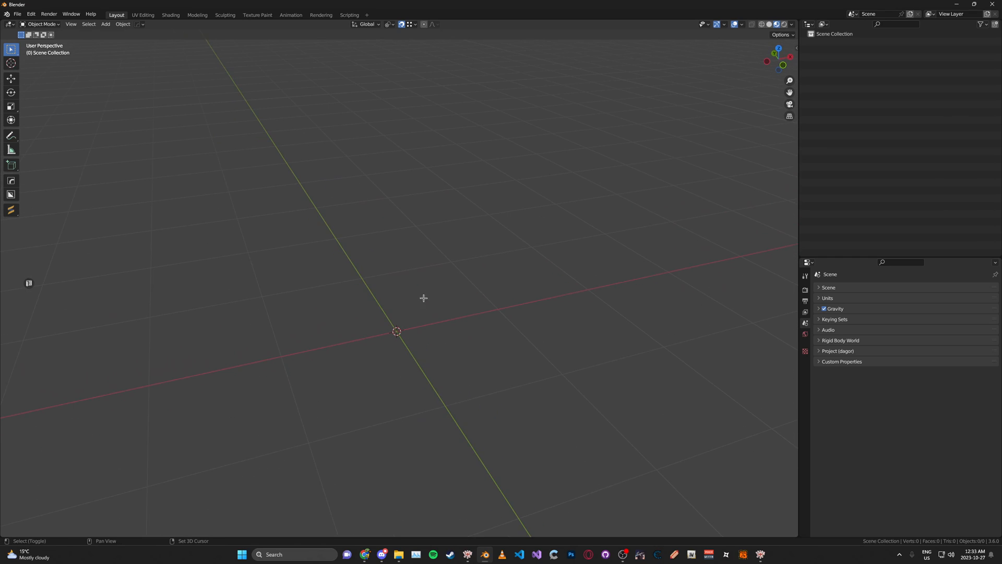
# Add a cube mesh to the empty scene from the Add > Mesh menu.
pyautogui.click(105, 24)
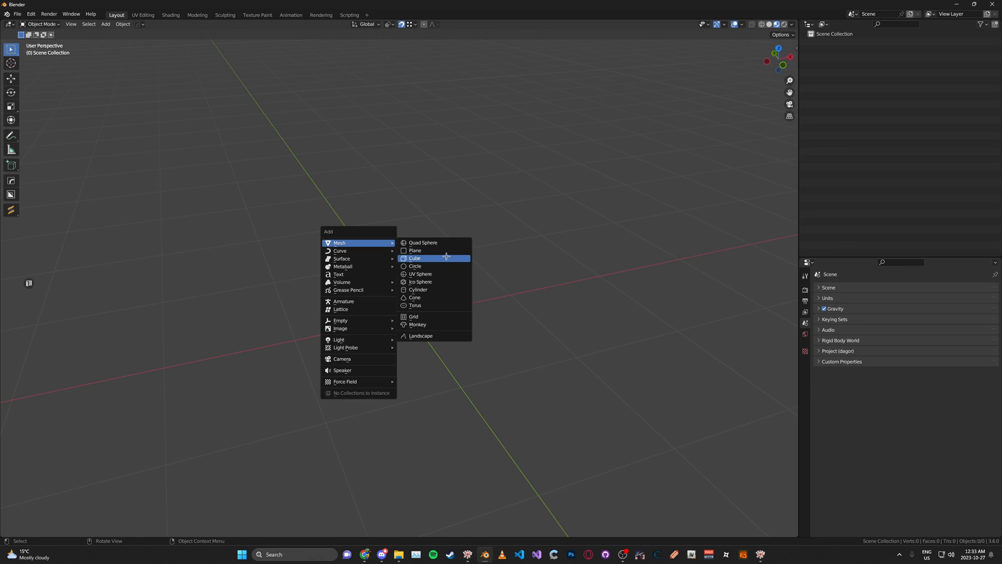
pyautogui.click(414, 258)
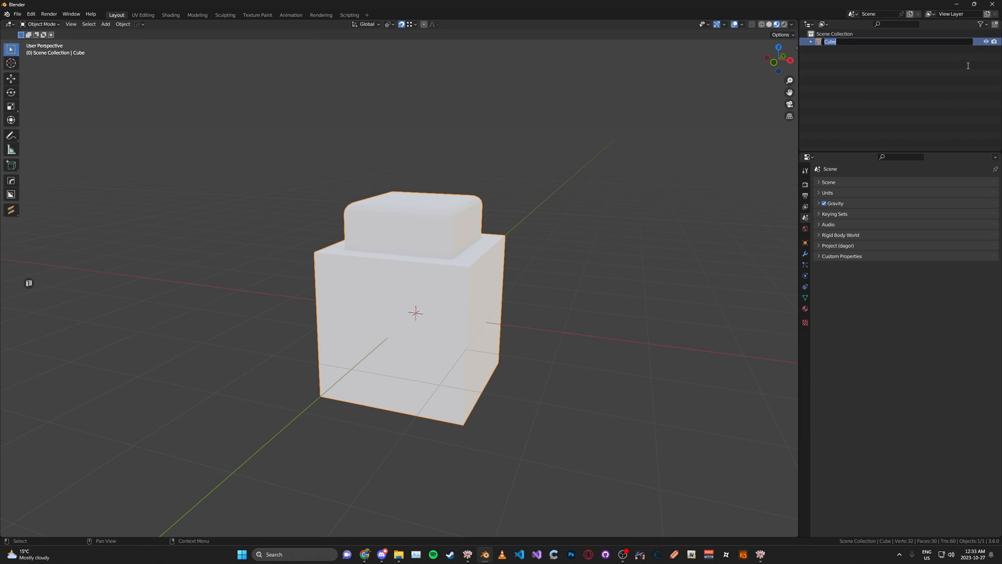
# Name the cube tutorial_model and orbit to view it from above.
pyautogui.write('tutorial_model')
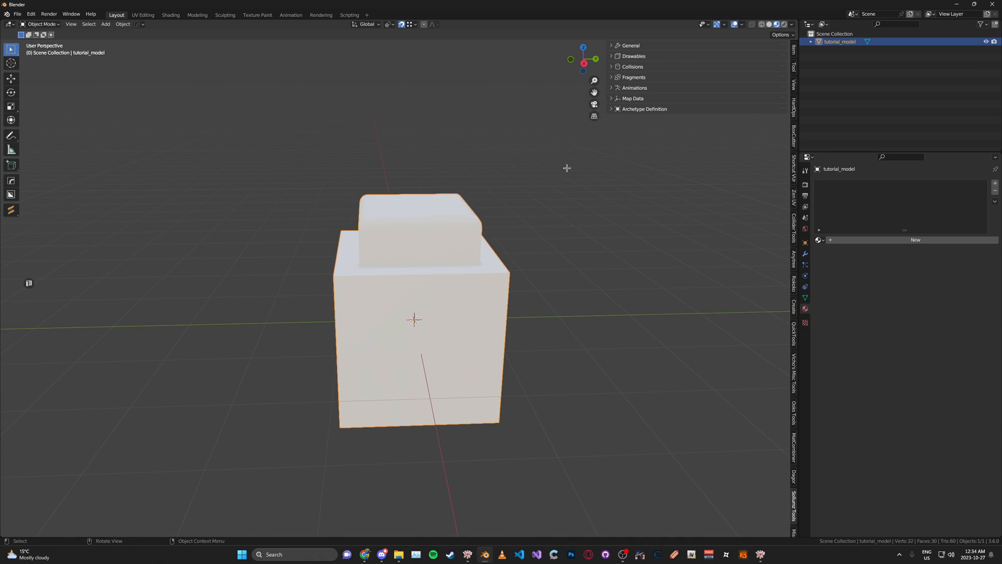
pyautogui.moveTo(566, 168); pyautogui.dragTo(486, 201)
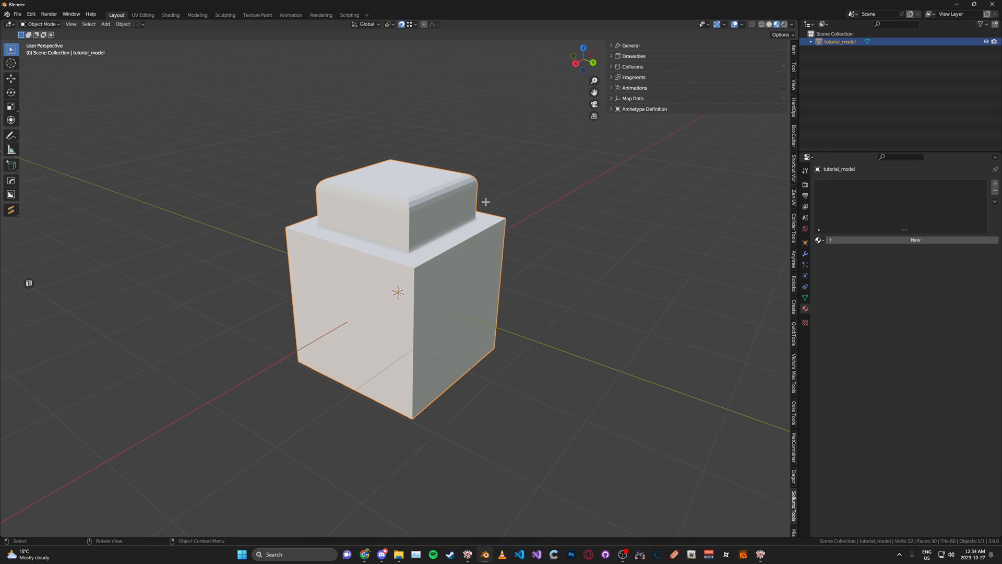
pyautogui.moveTo(492, 200)
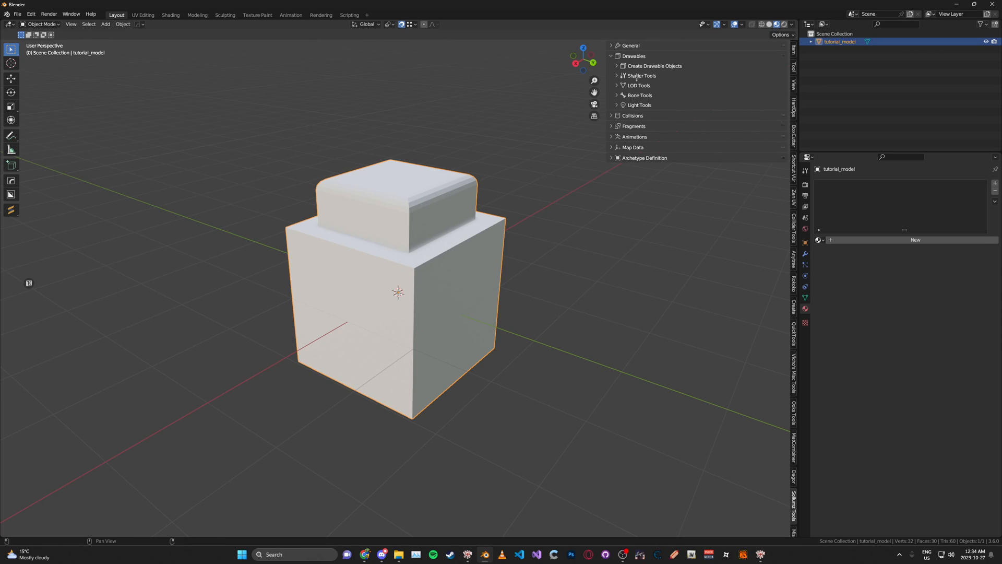
pyautogui.moveTo(650, 126)
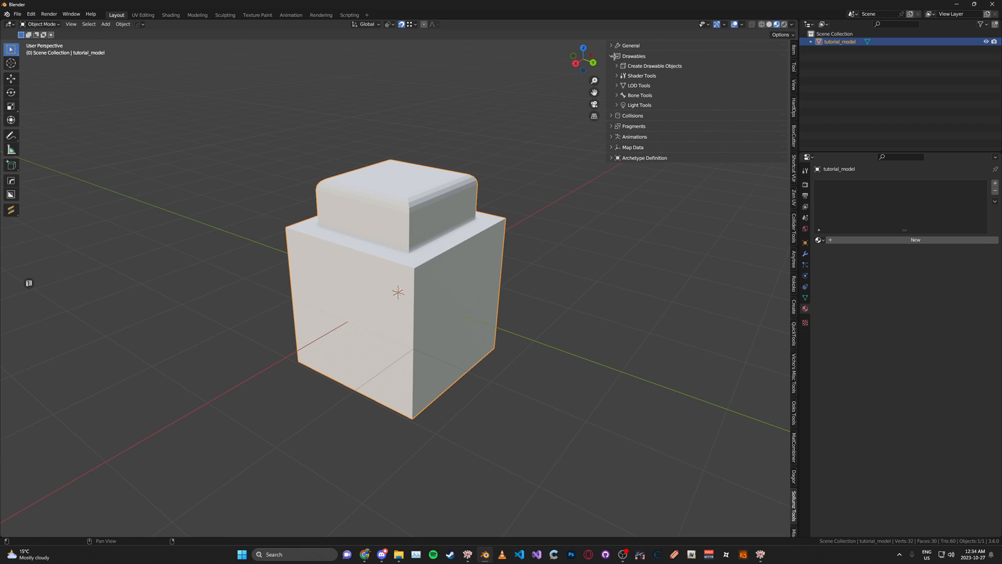
# Create a Sollumz DEFAULT shader material for tutorial_model from Shader Tools.
pyautogui.click(642, 75)
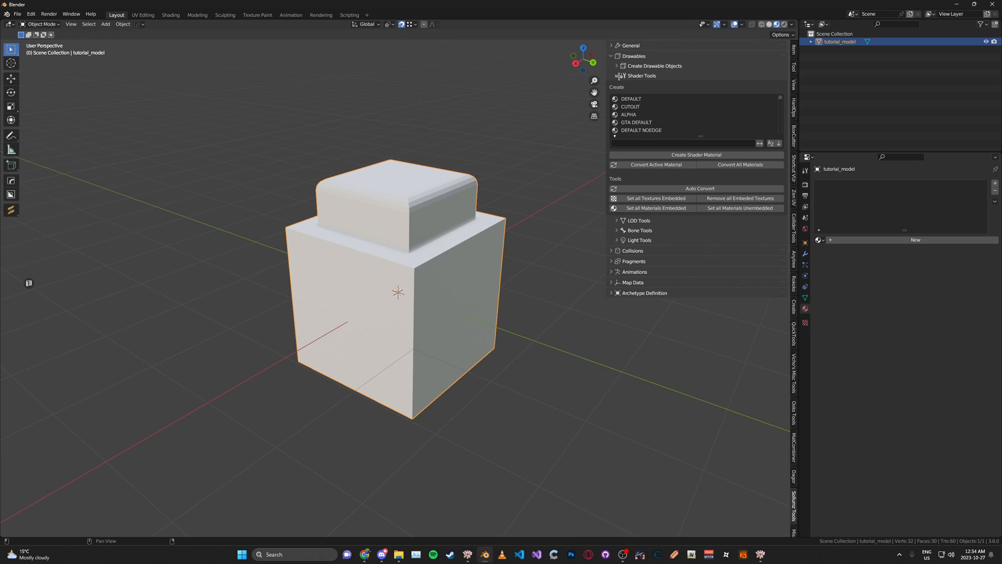
pyautogui.click(630, 98)
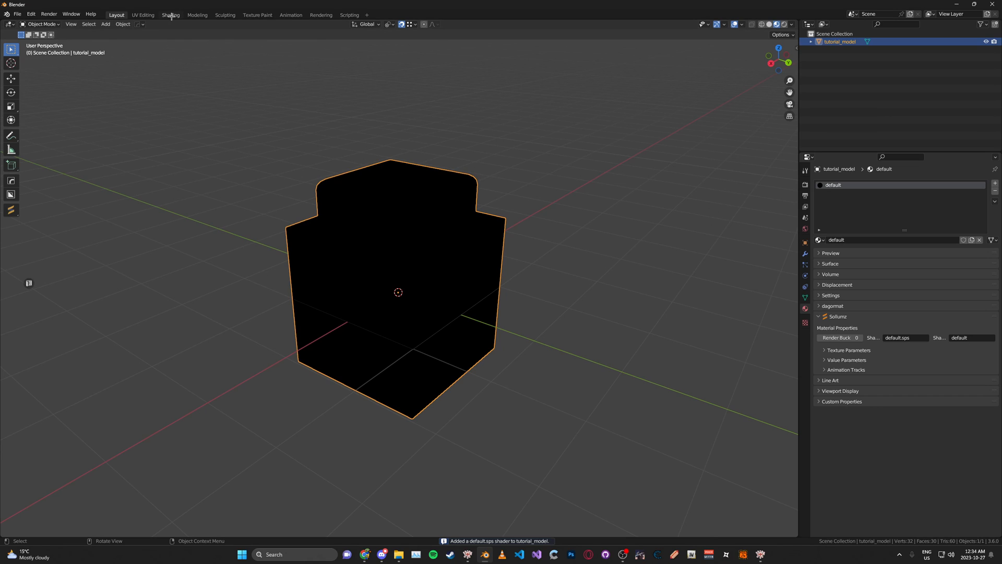
# Load the concrete DDS from the import folder into the texture node and enter Edit Mode.
pyautogui.click(171, 15)
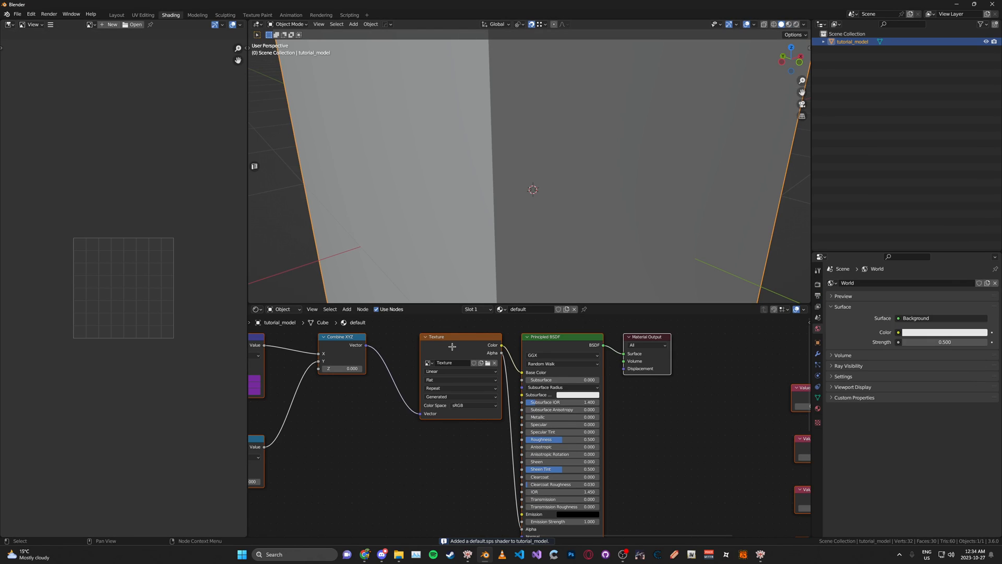
pyautogui.click(488, 362)
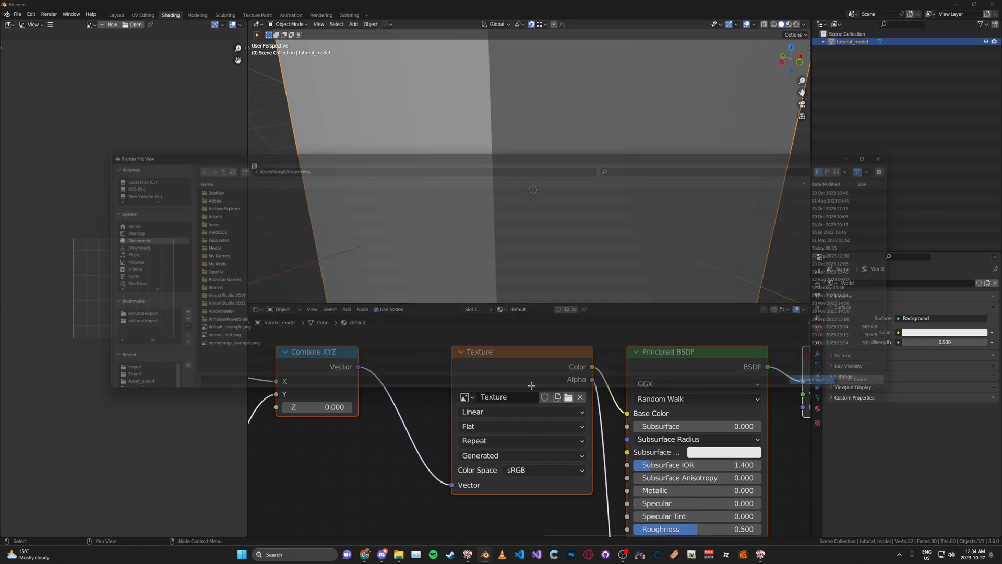
pyautogui.click(104, 231)
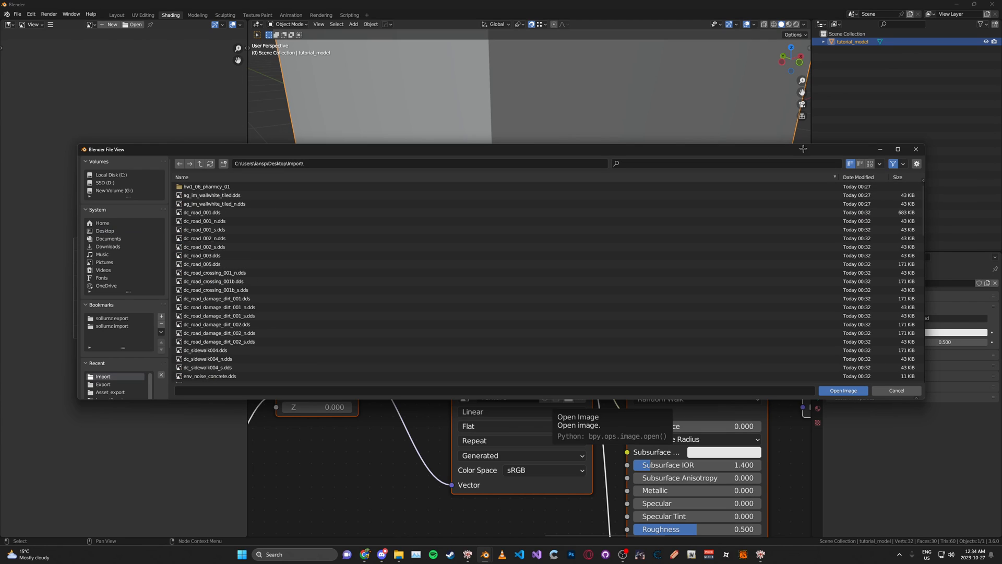
pyautogui.click(869, 162)
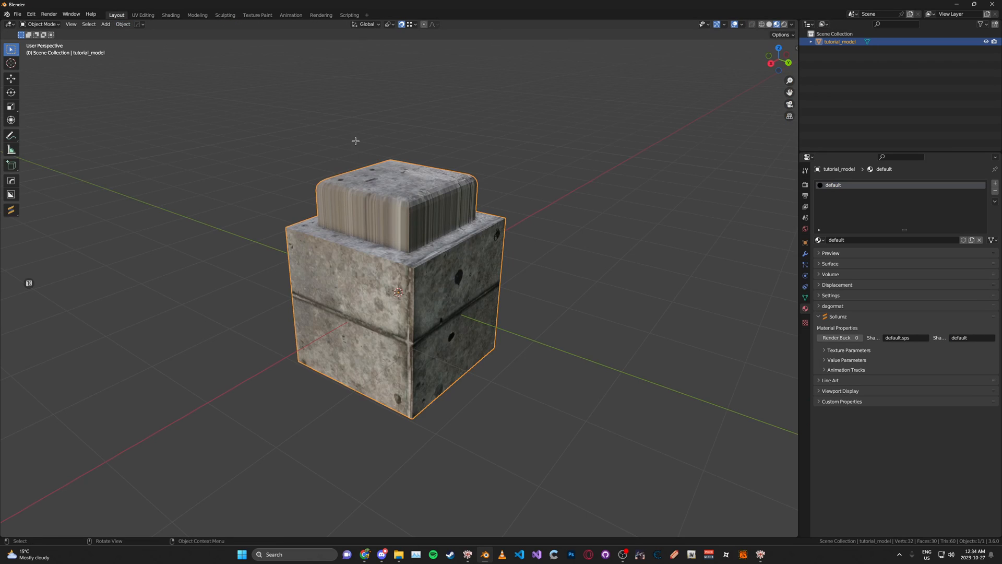
pyautogui.press('Tab')
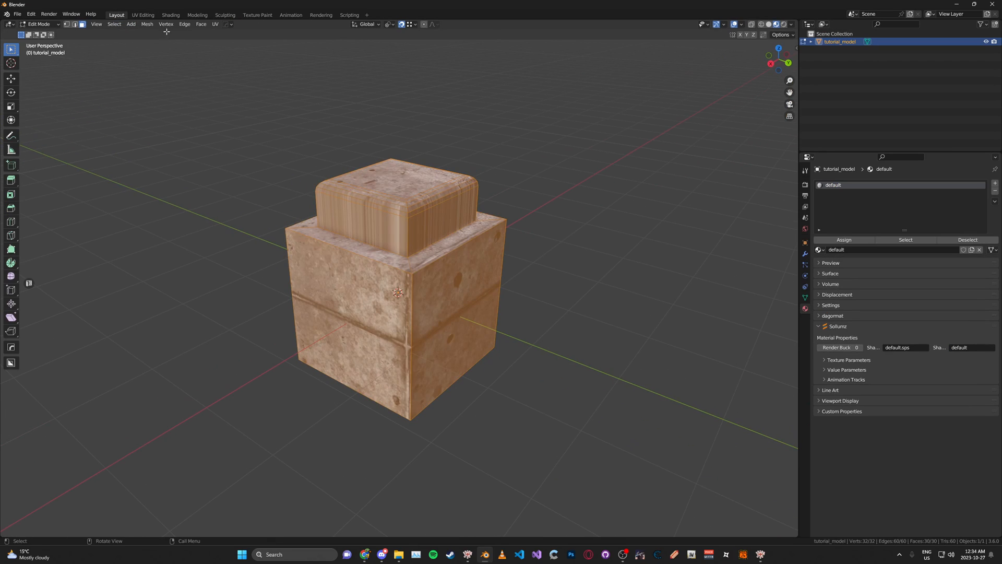
# Unwrap the block's UVs in the UV Editing workspace so the concrete texture wraps evenly.
pyautogui.click(143, 14)
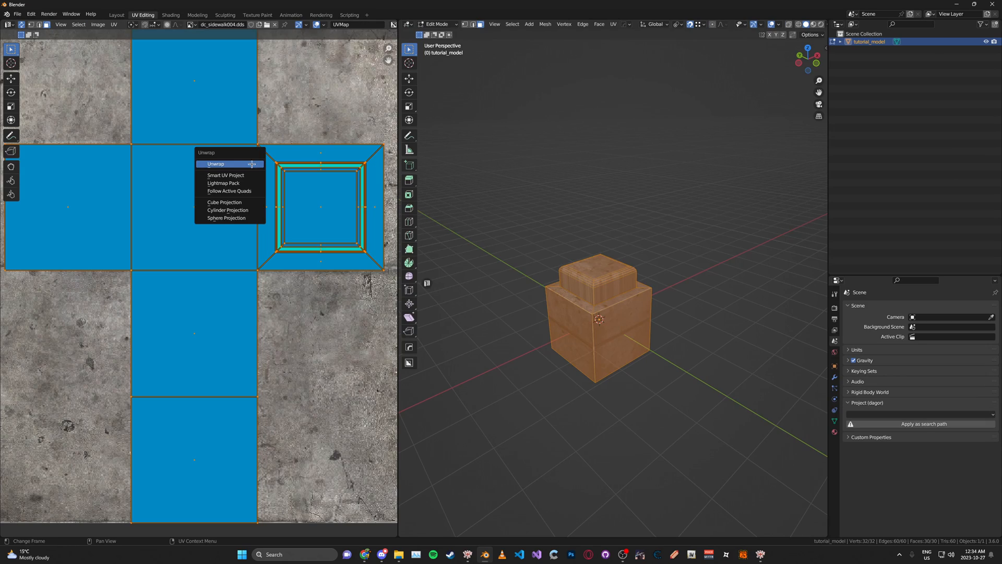
pyautogui.click(116, 15)
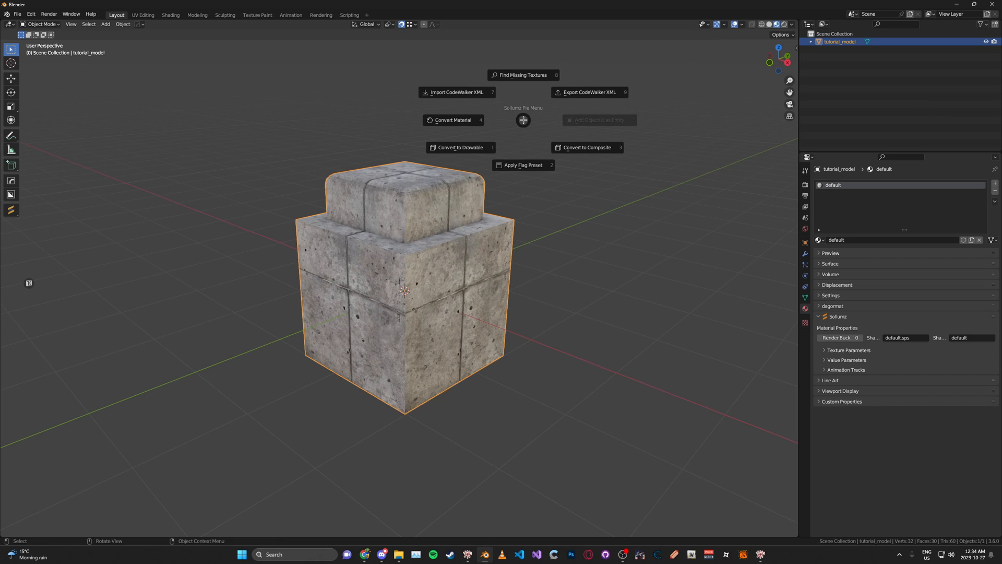
# Convert the block to a Sollumz drawable and select the tutorial_model parent.
pyautogui.click(460, 148)
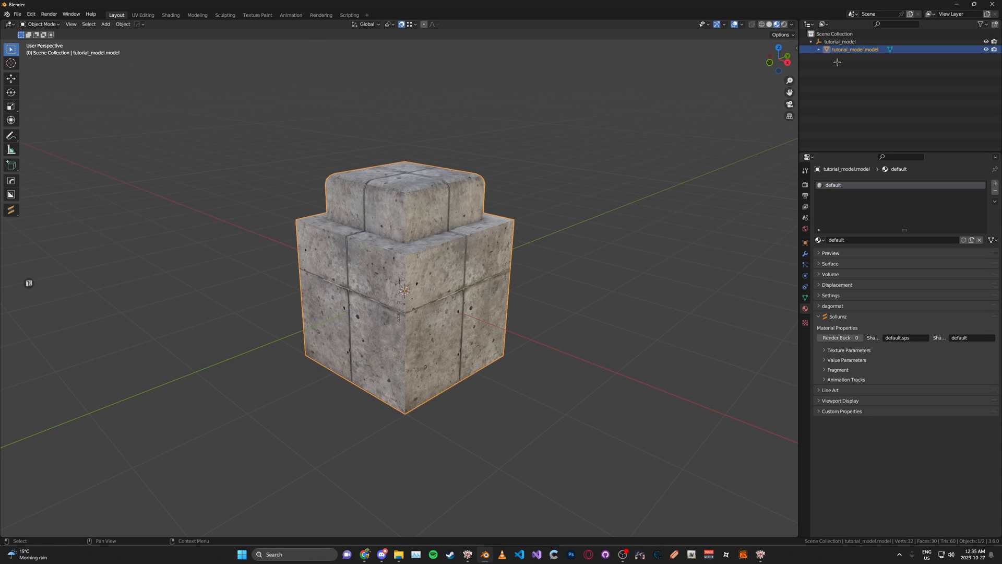
pyautogui.click(805, 229)
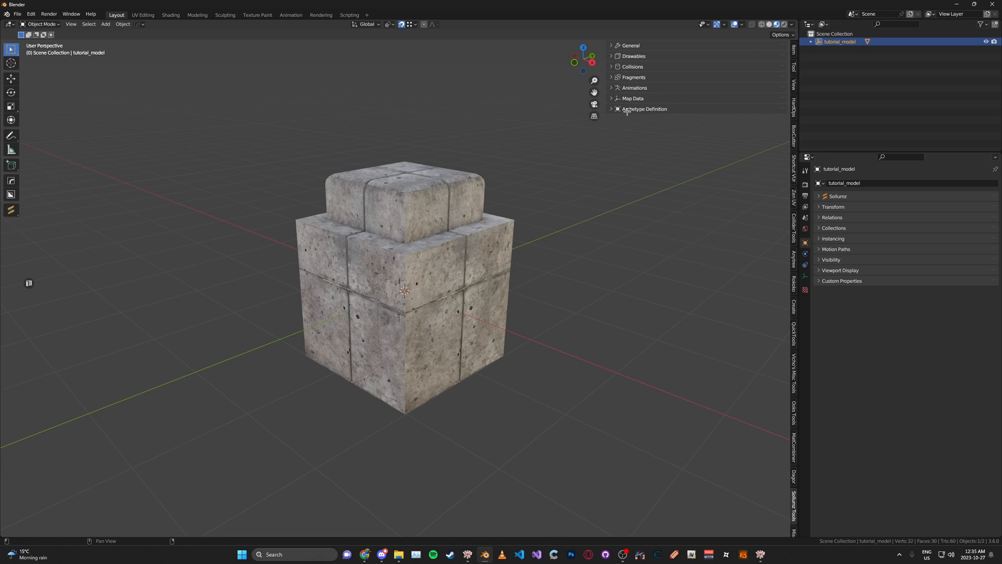
# Create a YTYP named tutorial_asset and auto-create an archetype from the selected model.
pyautogui.click(617, 108)
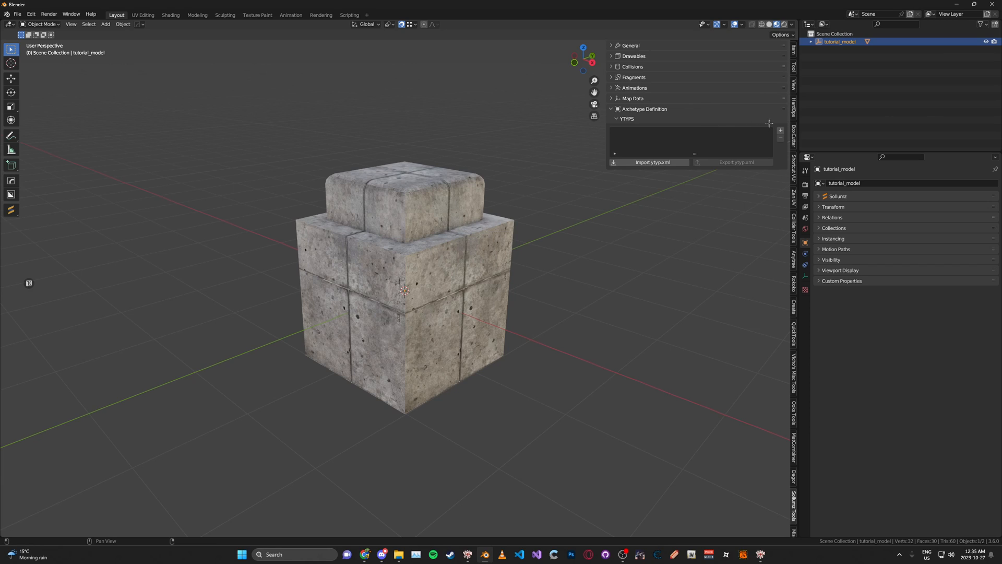
pyautogui.click(780, 129)
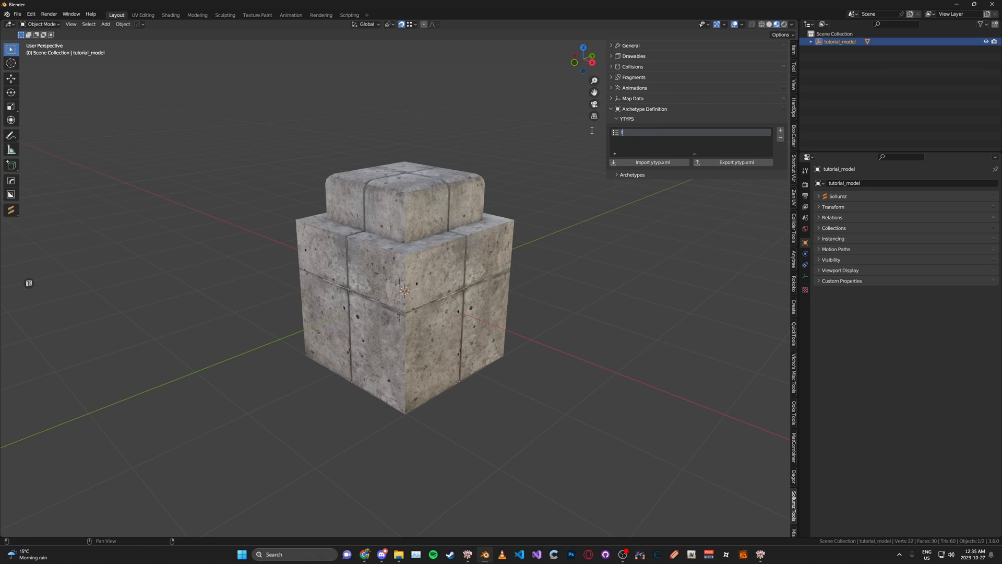
pyautogui.write('tutorial_asset')
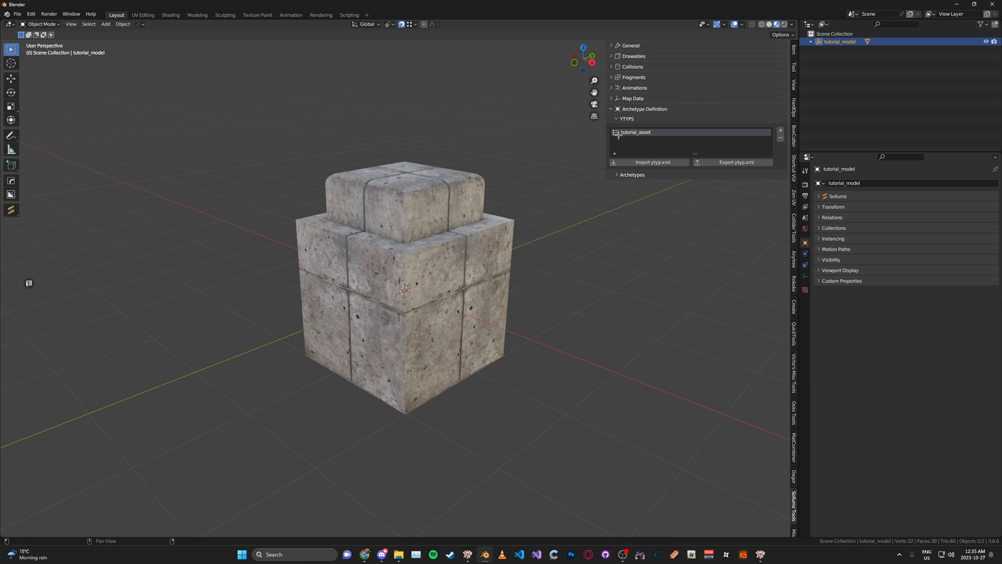
pyautogui.click(616, 174)
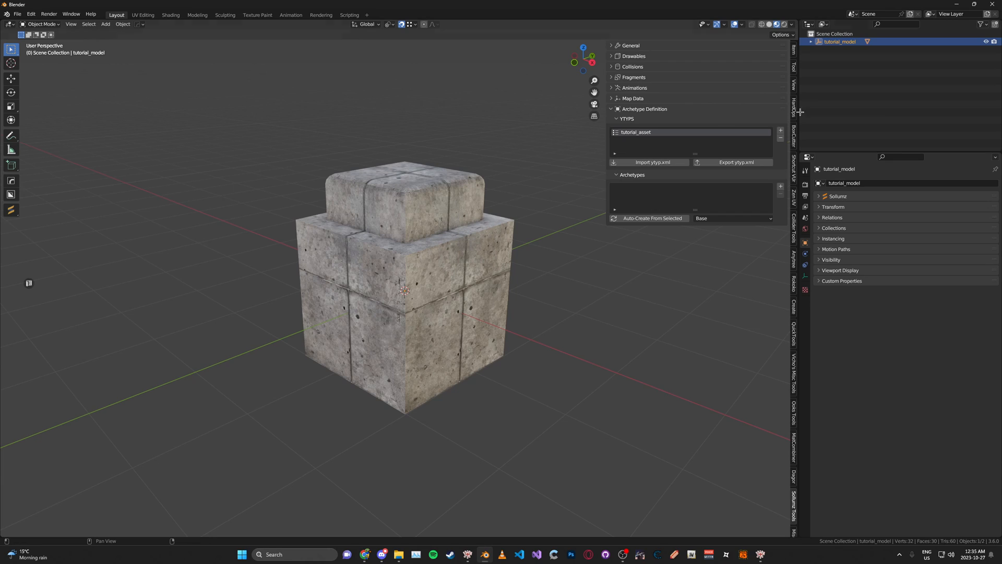
pyautogui.moveTo(651, 219)
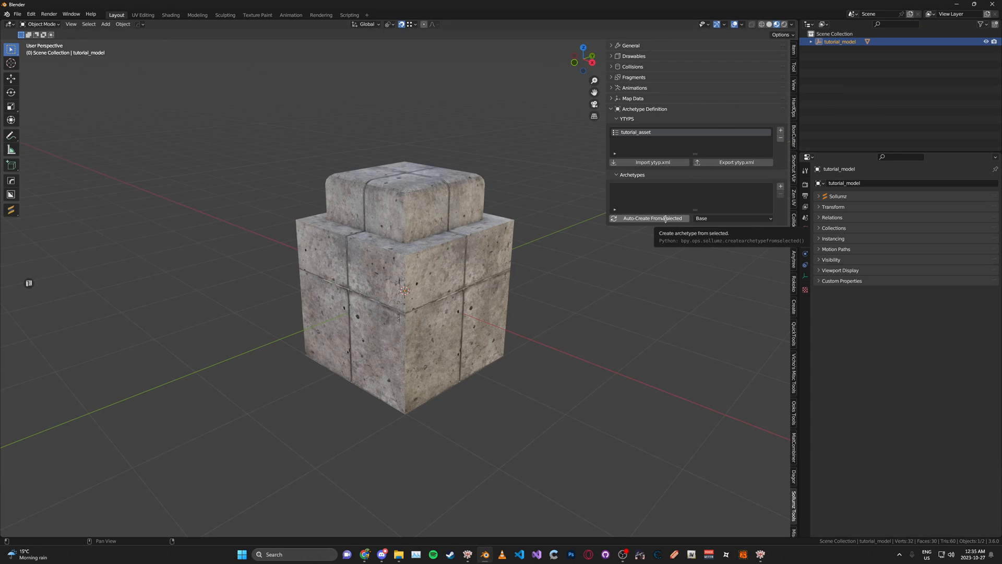
pyautogui.click(651, 218)
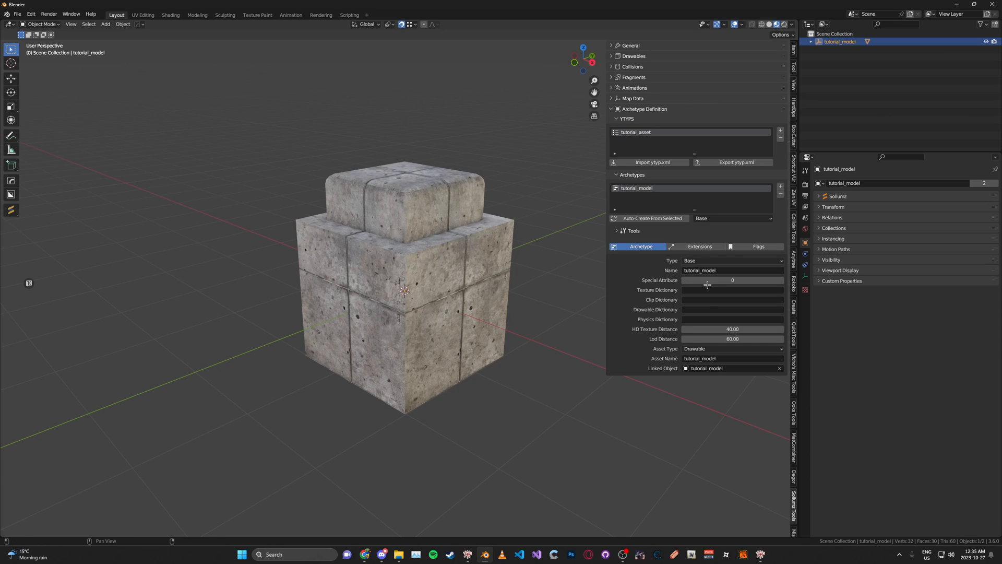
pyautogui.moveTo(732, 280)
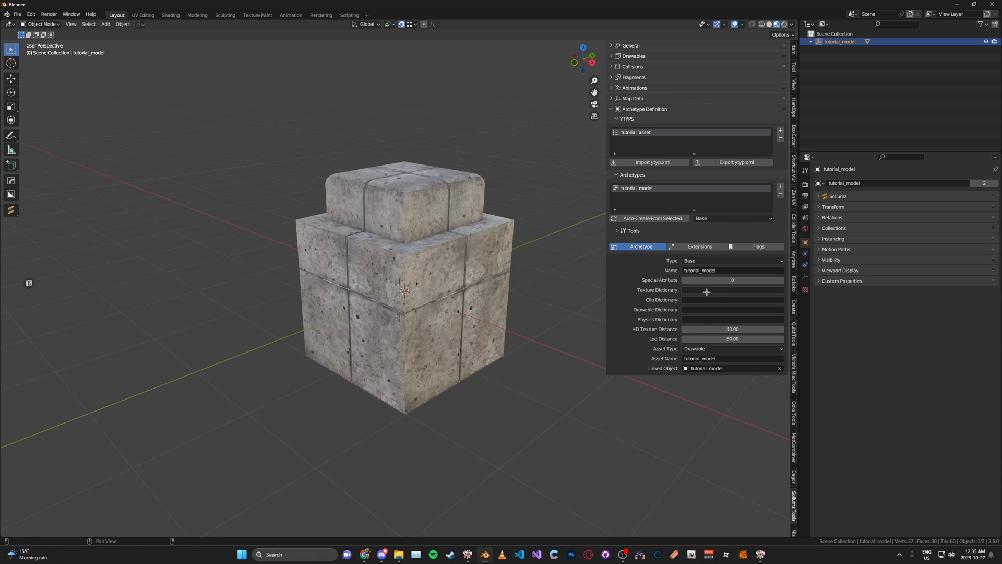
pyautogui.moveTo(695, 296)
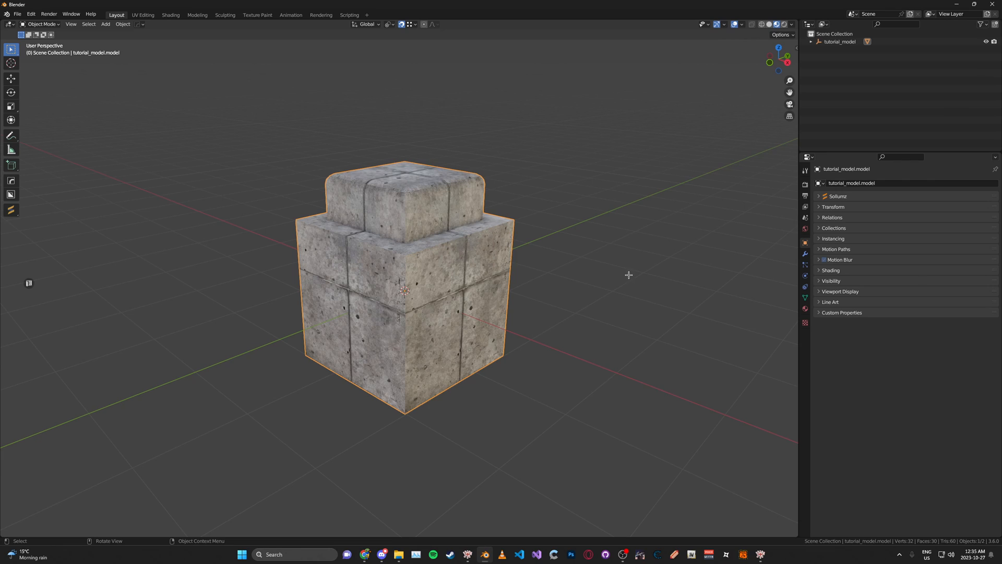
# Check the material's Sollumz texture parameters to read the texture name dc_sidewalk004.
pyautogui.click(805, 309)
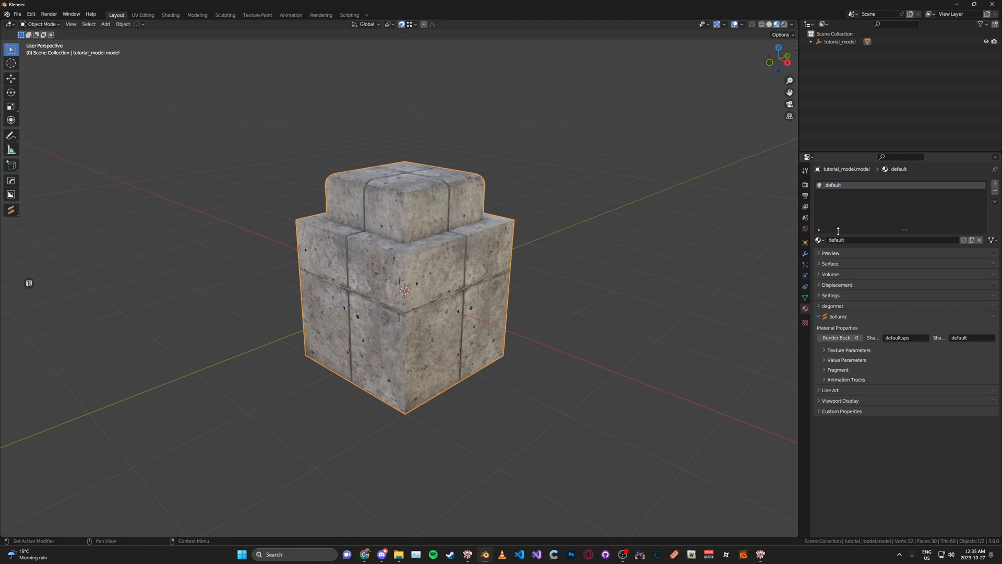
pyautogui.click(850, 349)
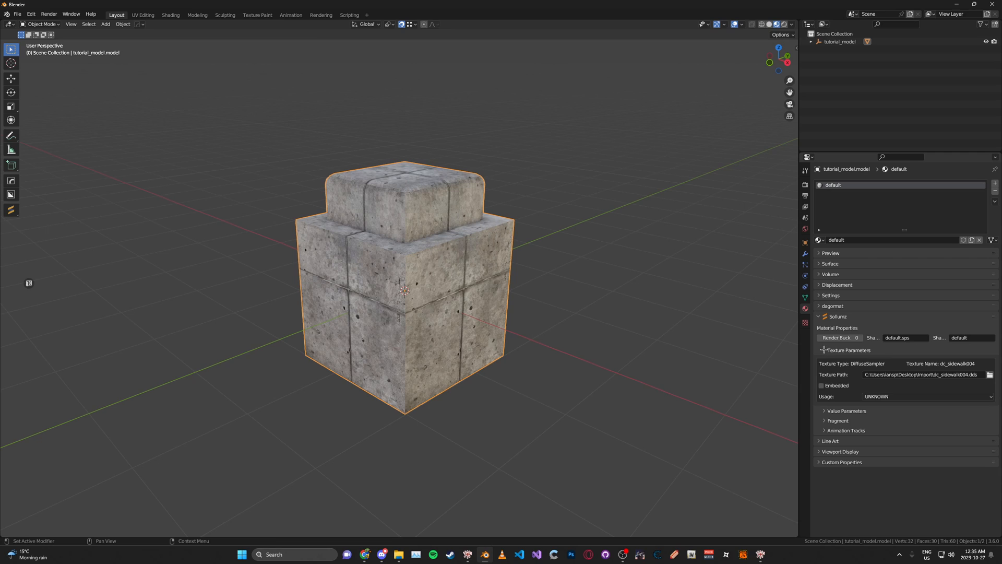
pyautogui.click(822, 385)
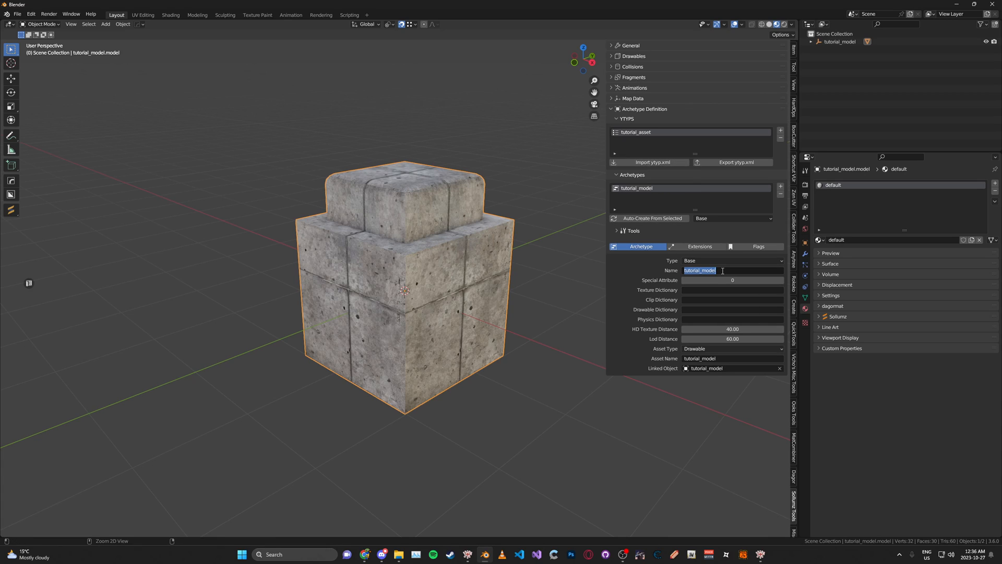
# Set the archetype's texture dictionary to tutorial_model and start the ytyp.xml export.
pyautogui.click(732, 289)
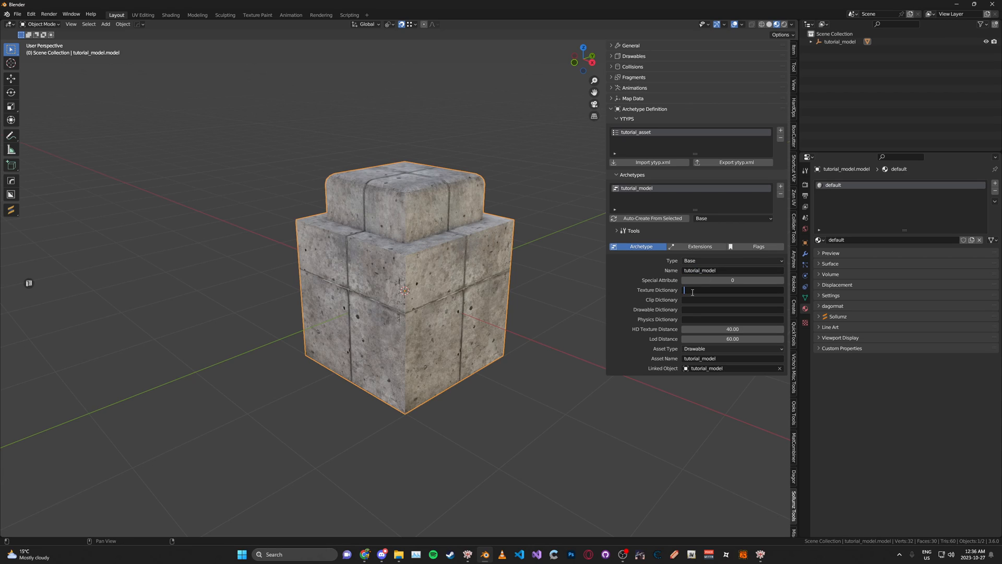
pyautogui.write('tutorial_model')
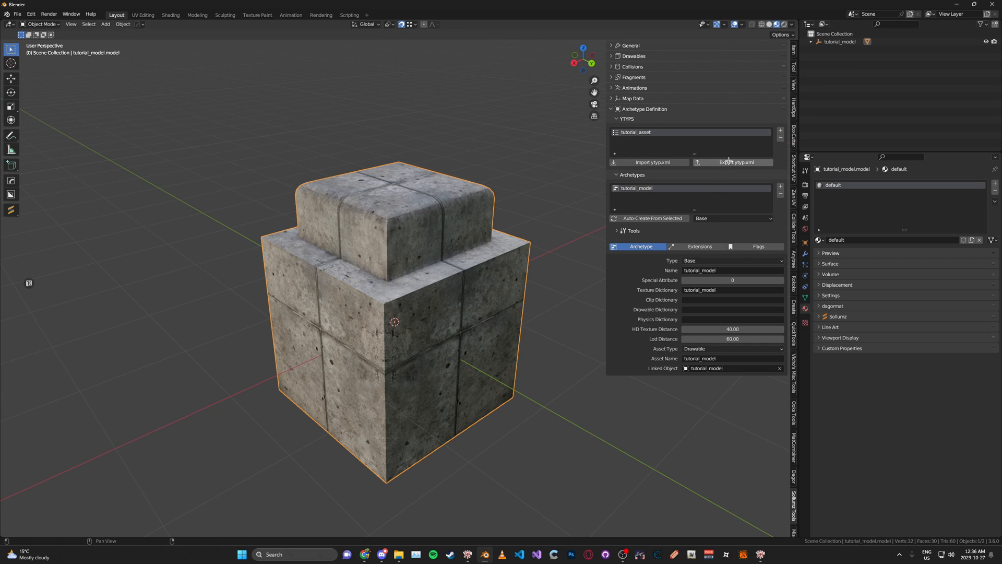
pyautogui.click(733, 162)
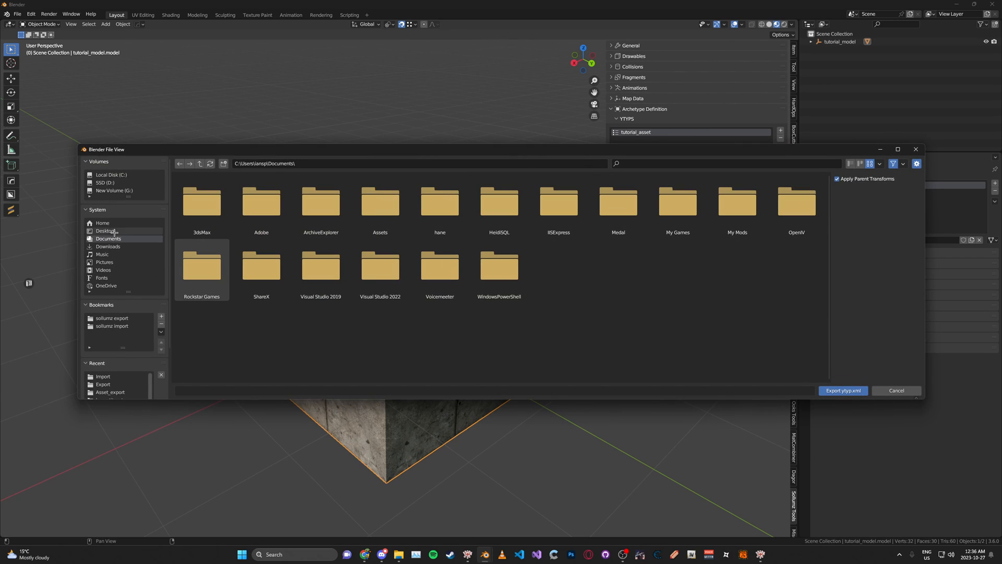
# Export tutorial_asset.ytyp.xml into the Desktop Export folder.
pyautogui.click(104, 231)
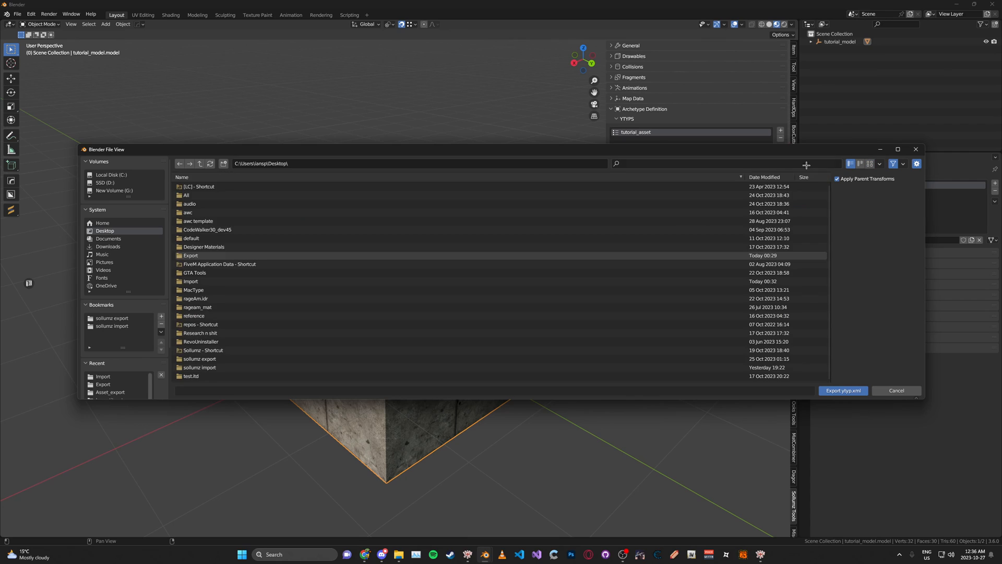
pyautogui.doubleClick(190, 255)
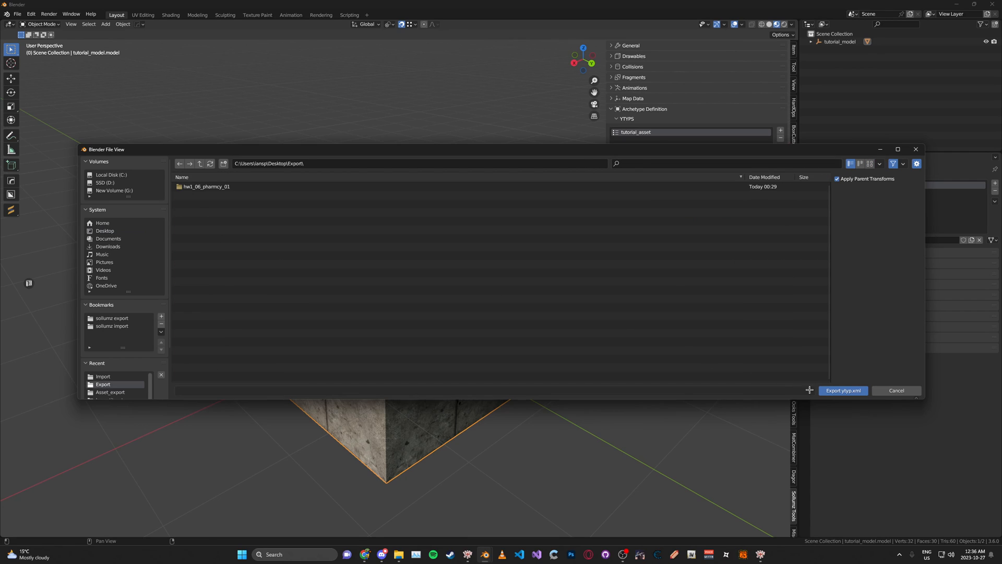
pyautogui.click(842, 390)
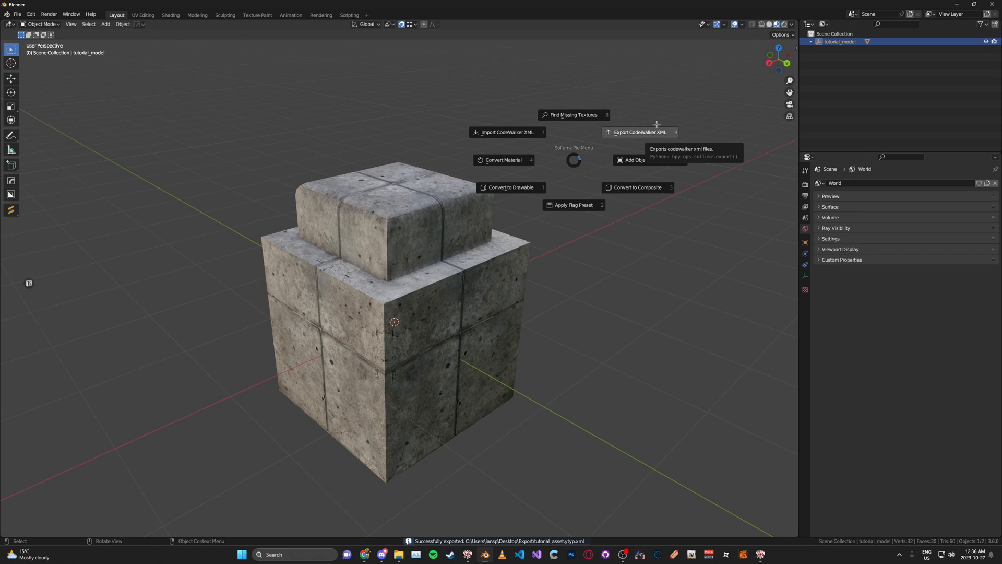
# Export the drawable as CodeWalker XML into the same Export folder.
pyautogui.click(639, 132)
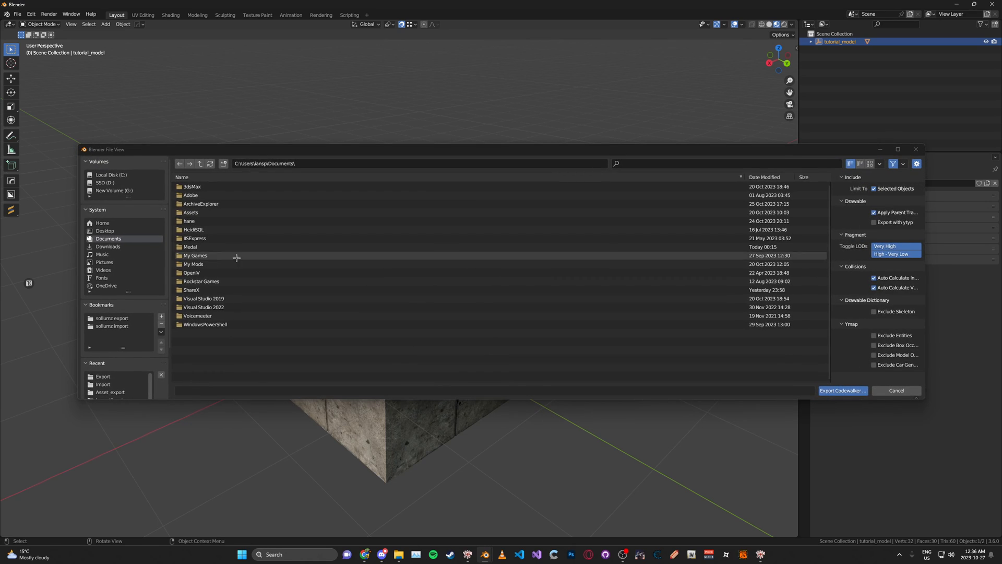
pyautogui.click(102, 376)
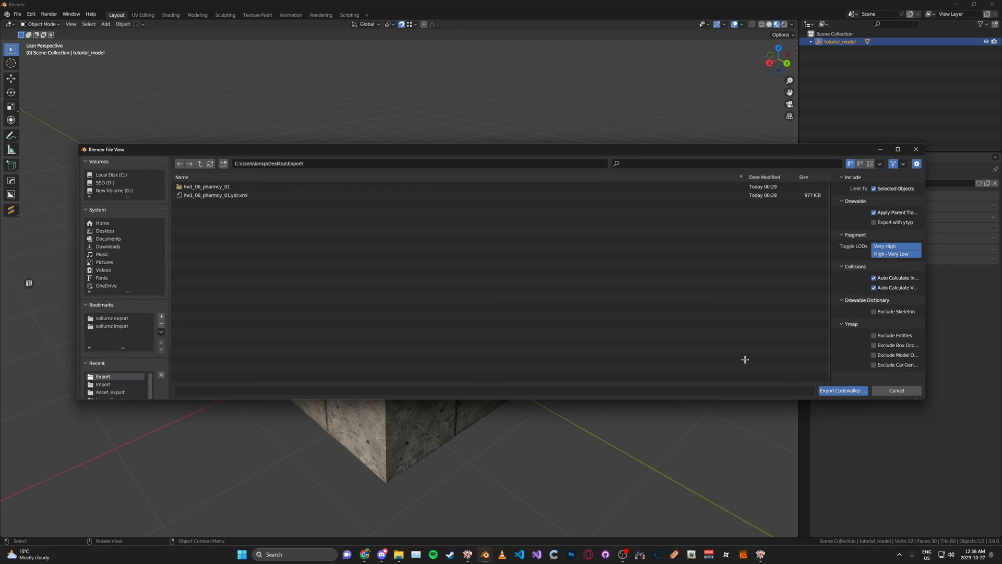
pyautogui.click(843, 390)
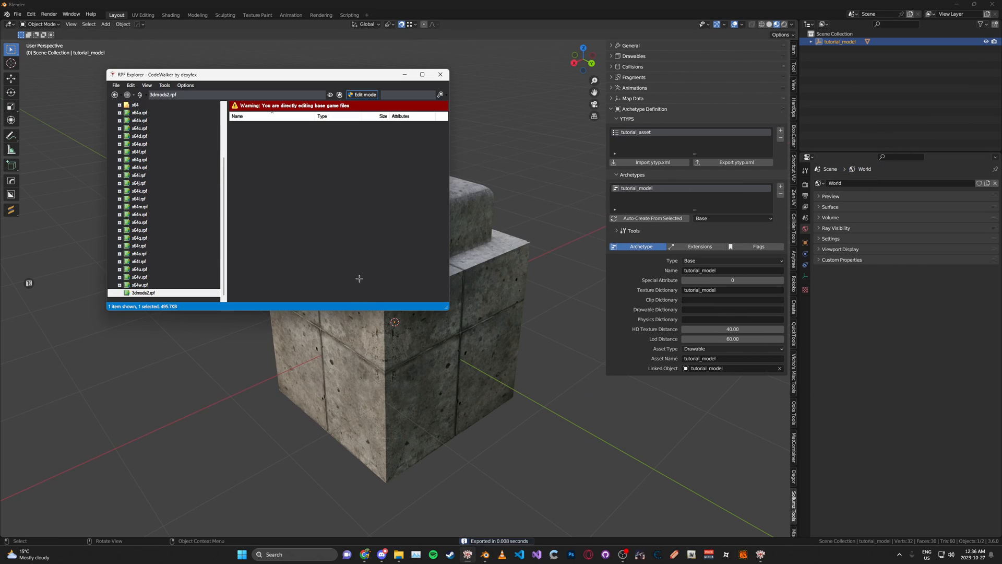